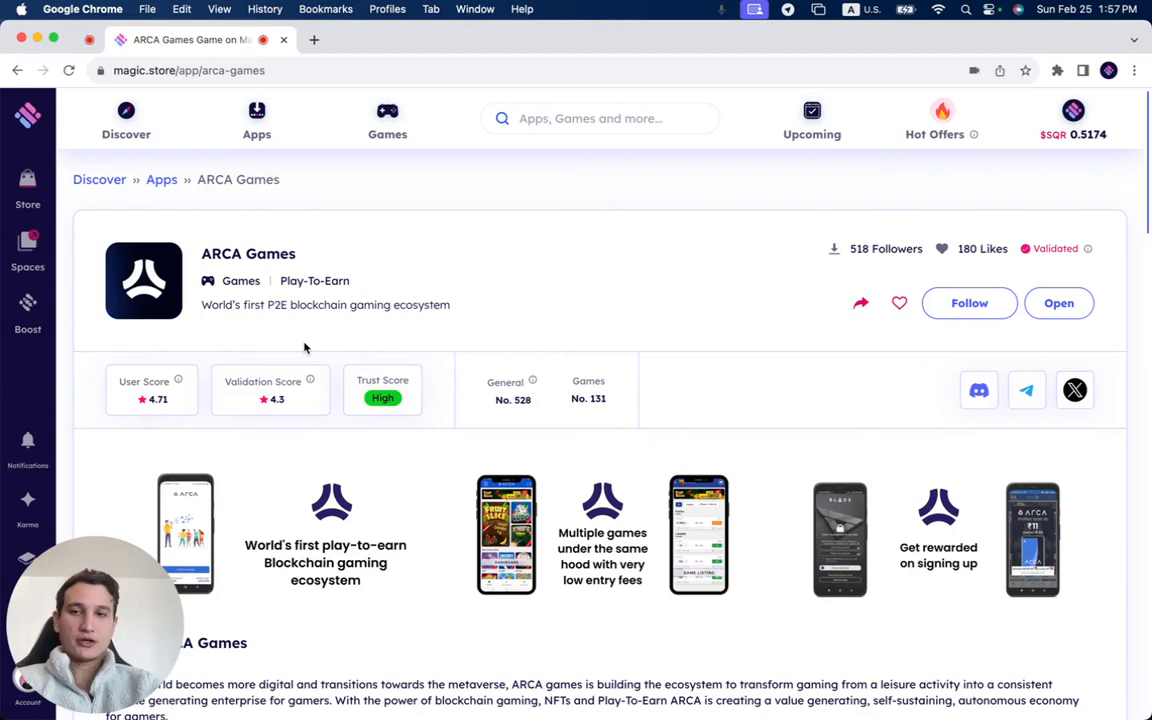
mouse_move(280, 333)
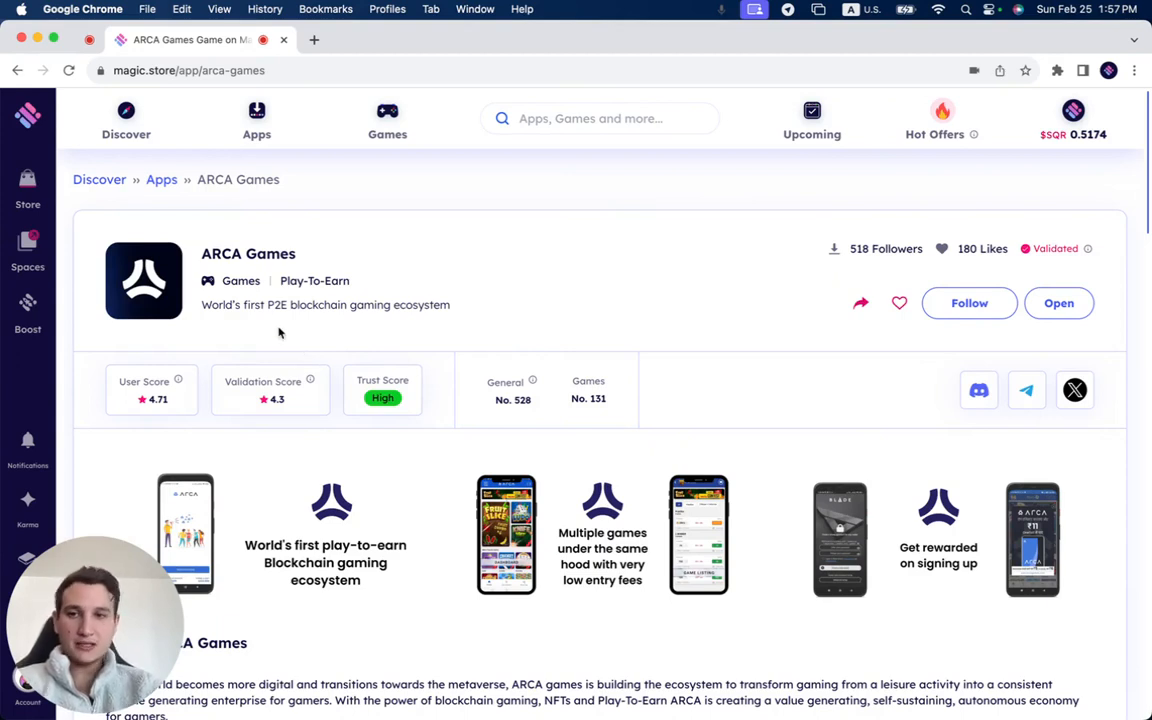
mouse_move(561, 336)
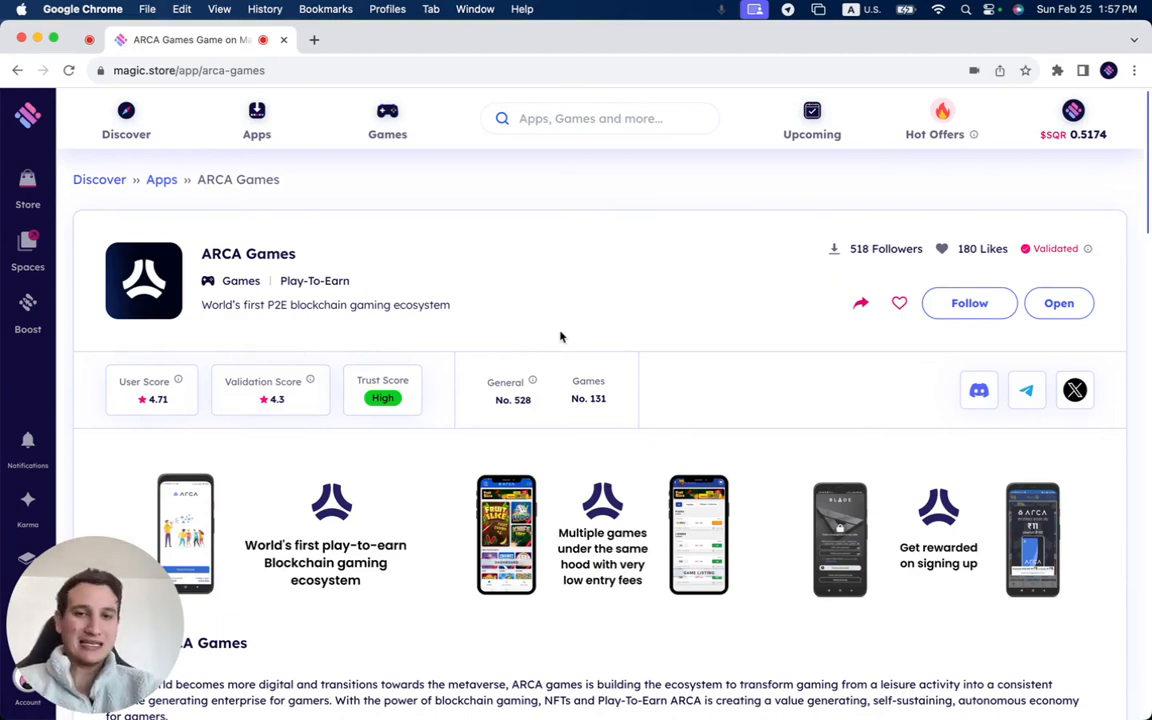
mouse_move(613, 417)
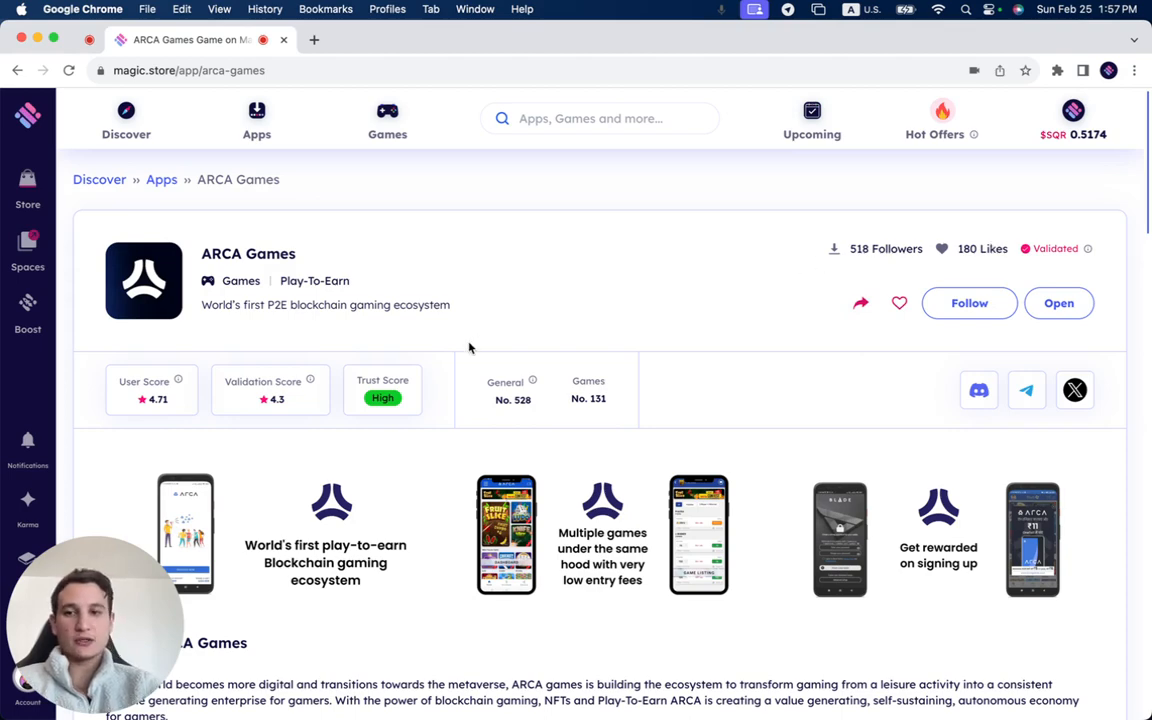
mouse_move(343, 384)
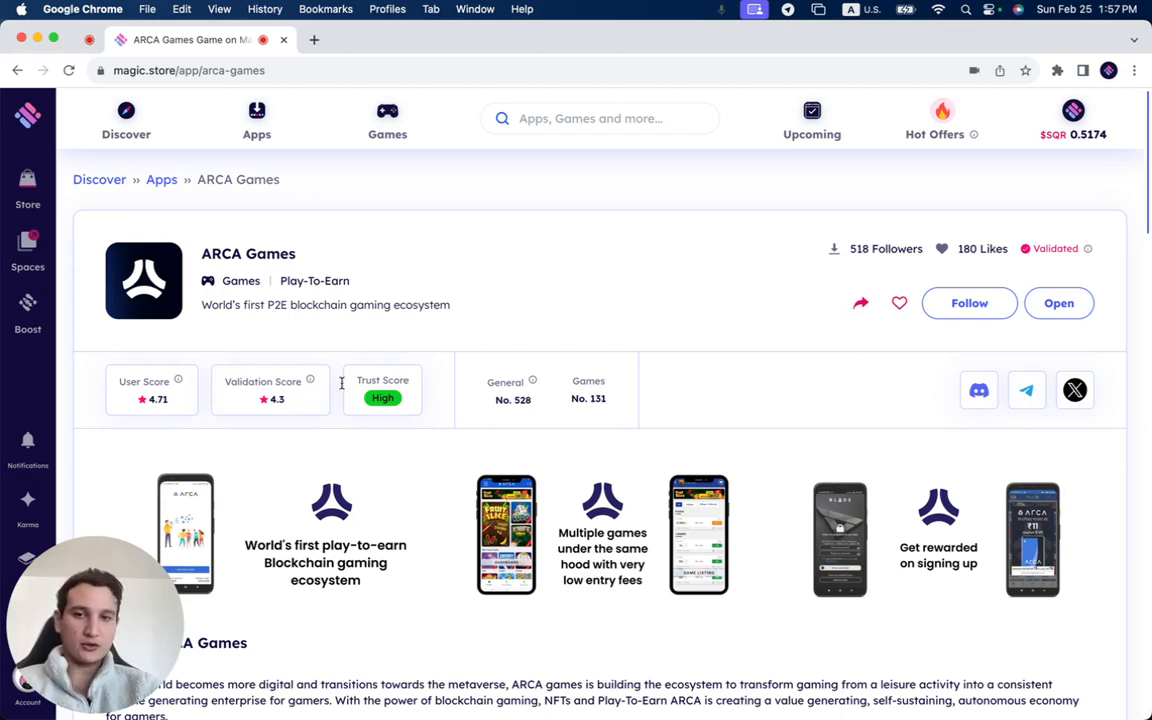
scroll(down, 3)
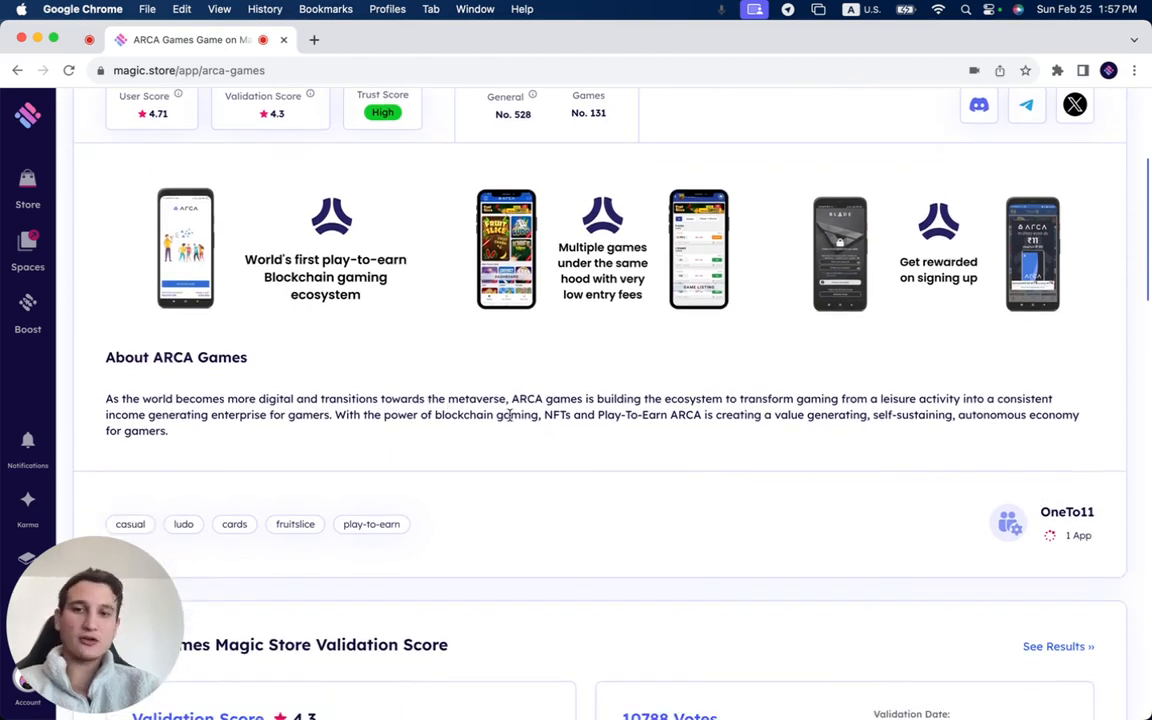
scroll(down, 3)
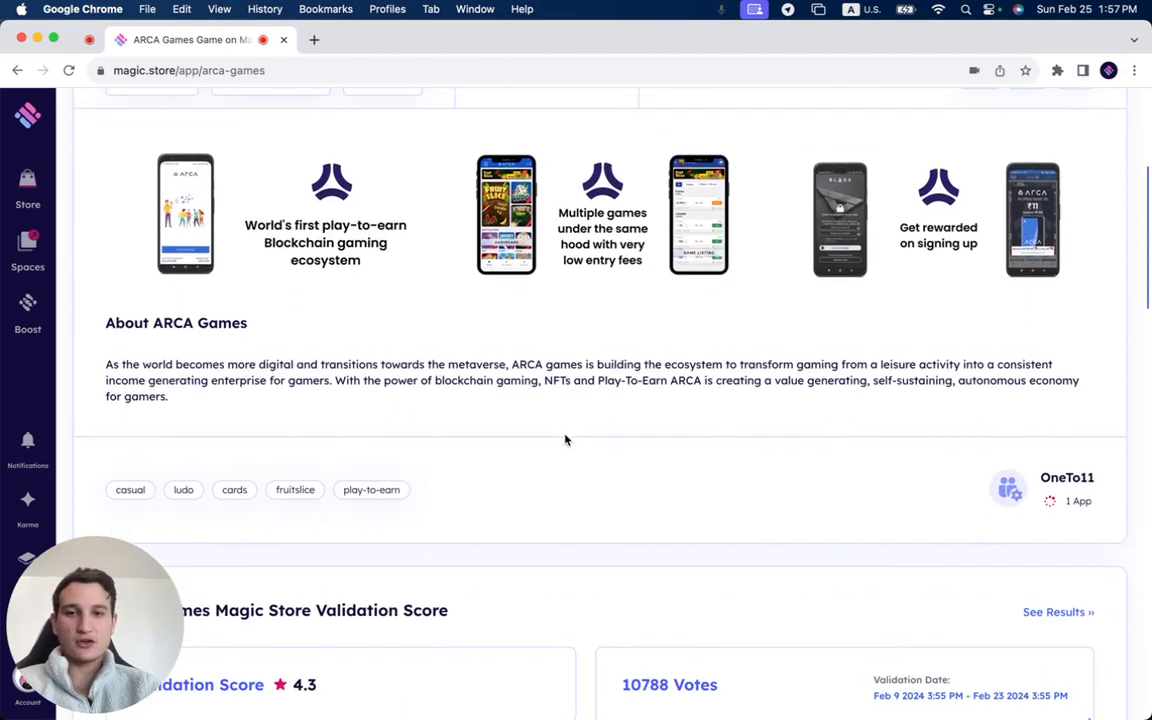
scroll(down, 3)
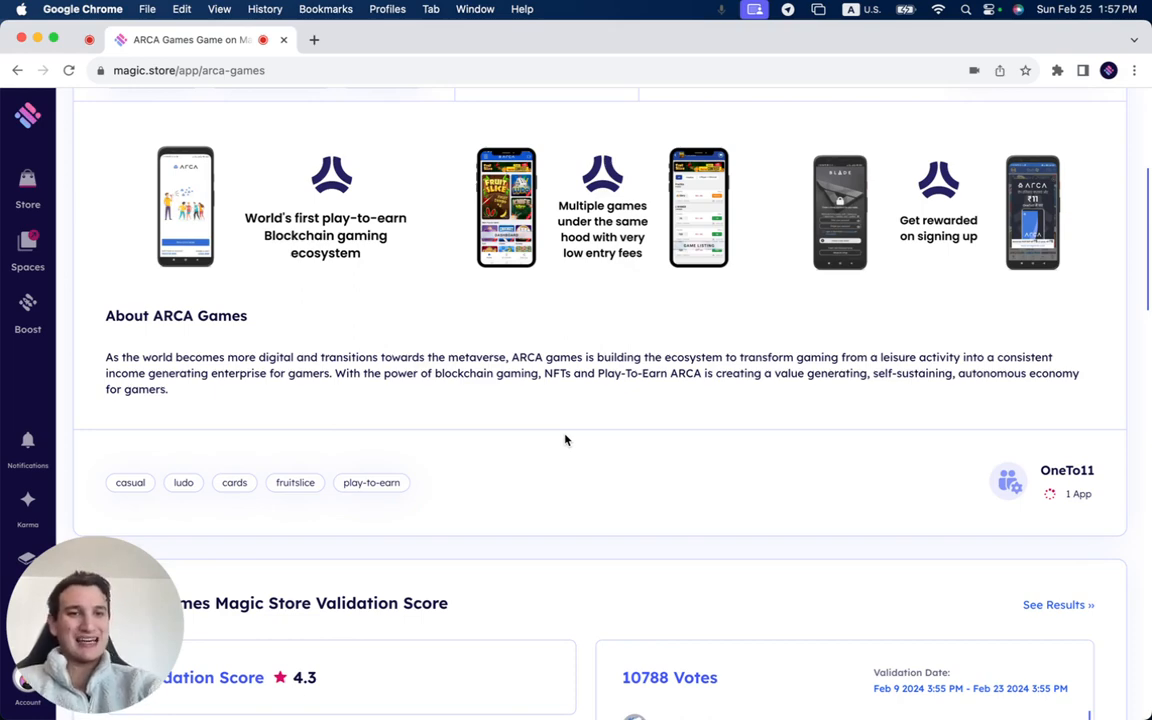
scroll(down, 3)
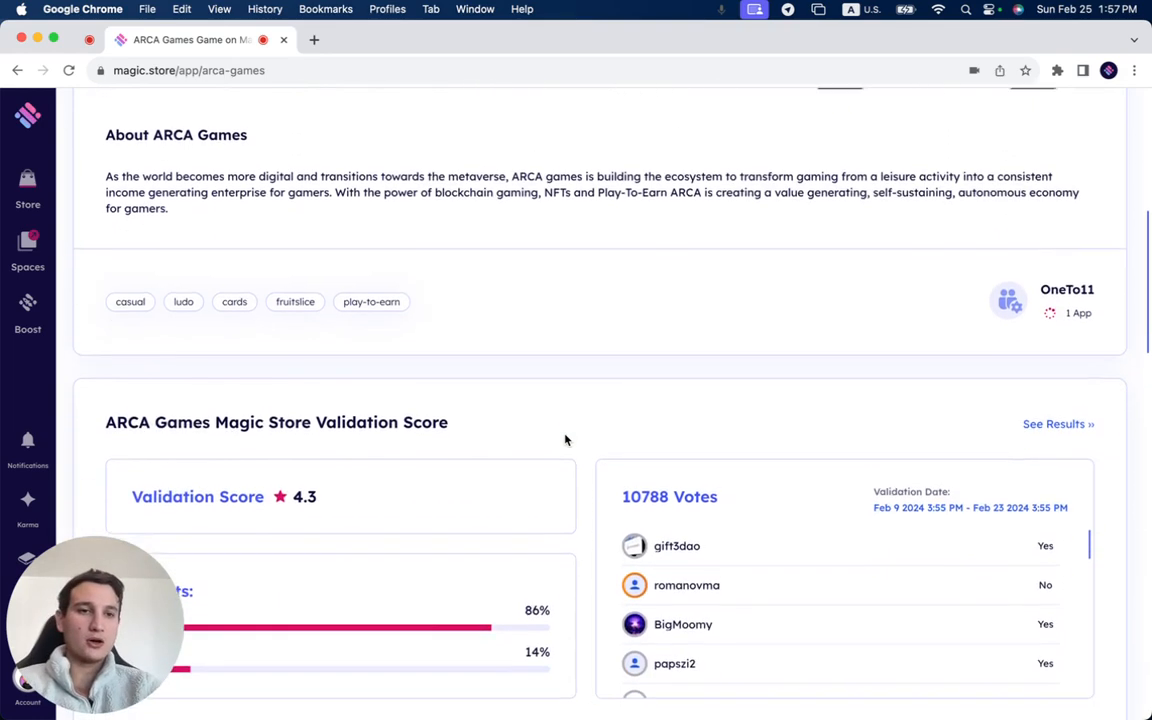
scroll(down, 3)
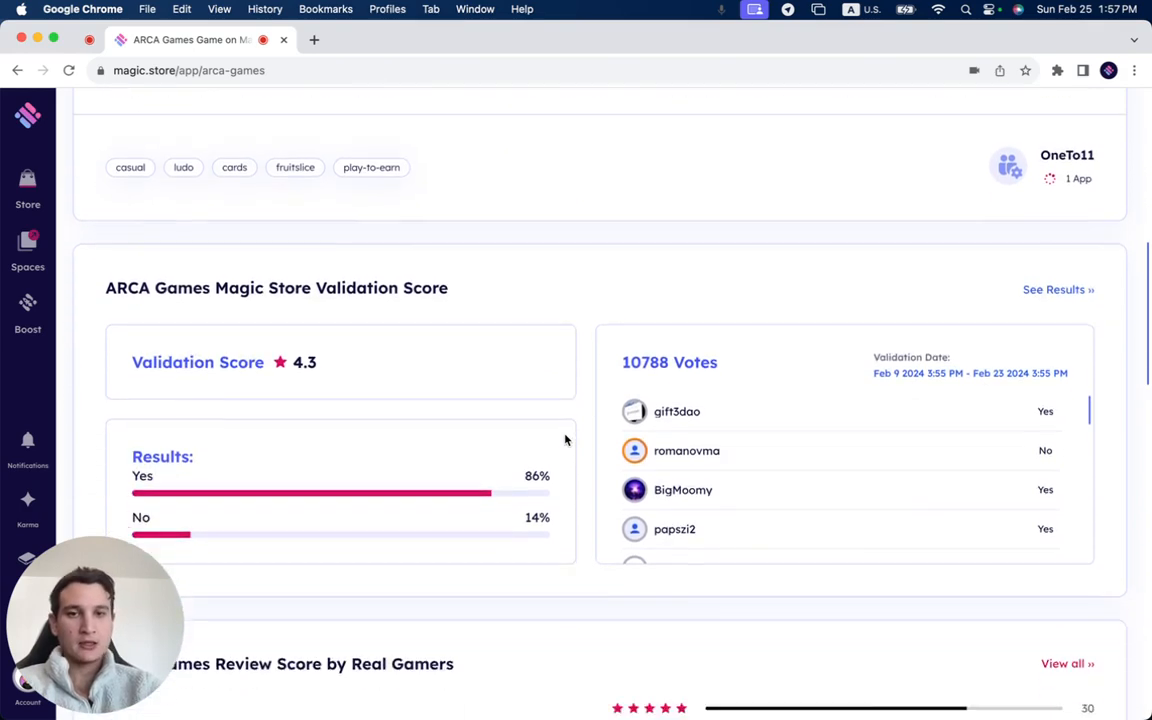
scroll(down, 3)
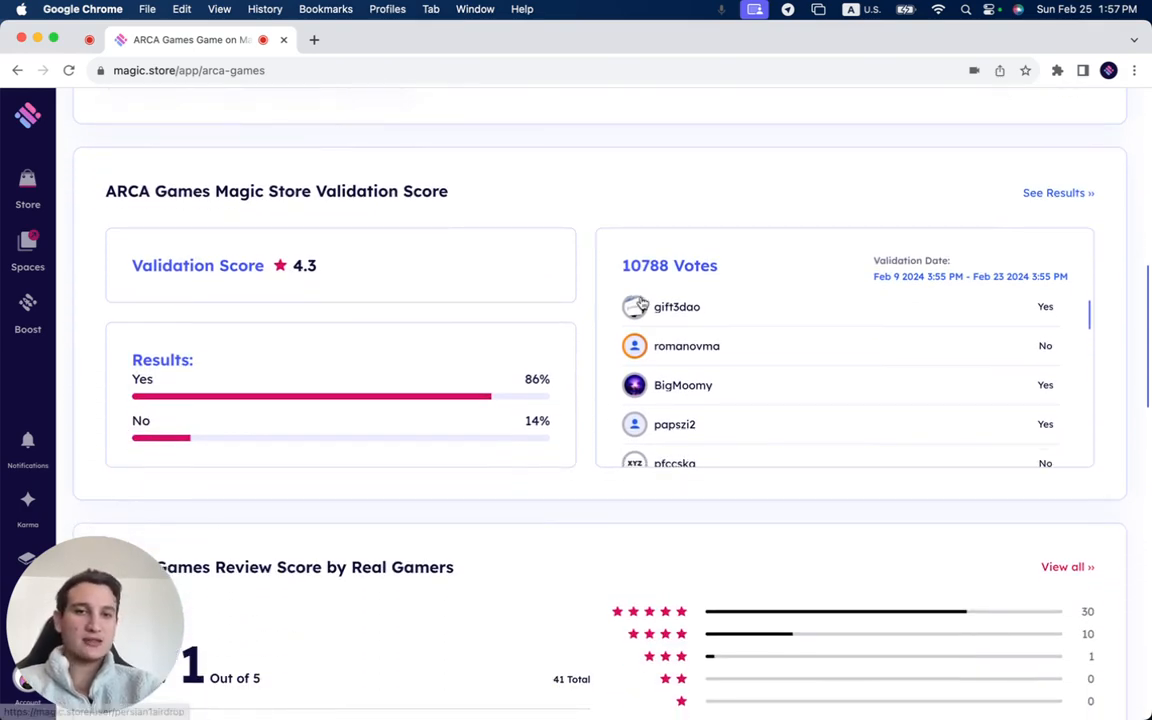
scroll(down, 3)
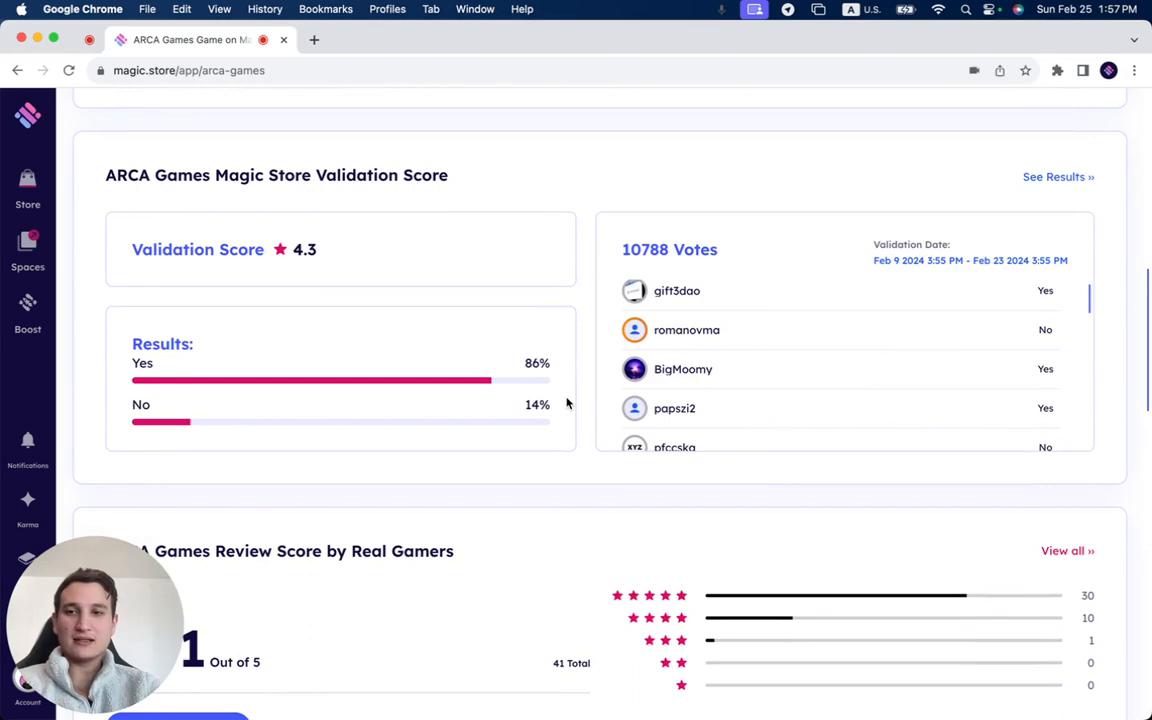
scroll(down, 3)
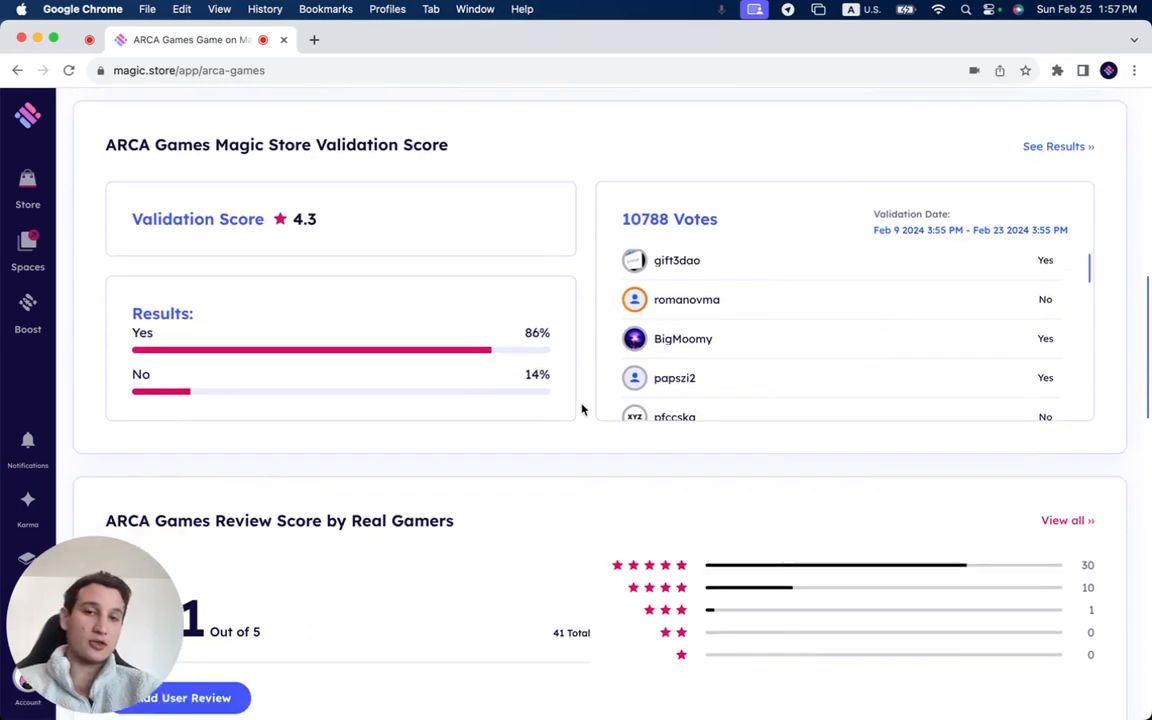
scroll(down, 3)
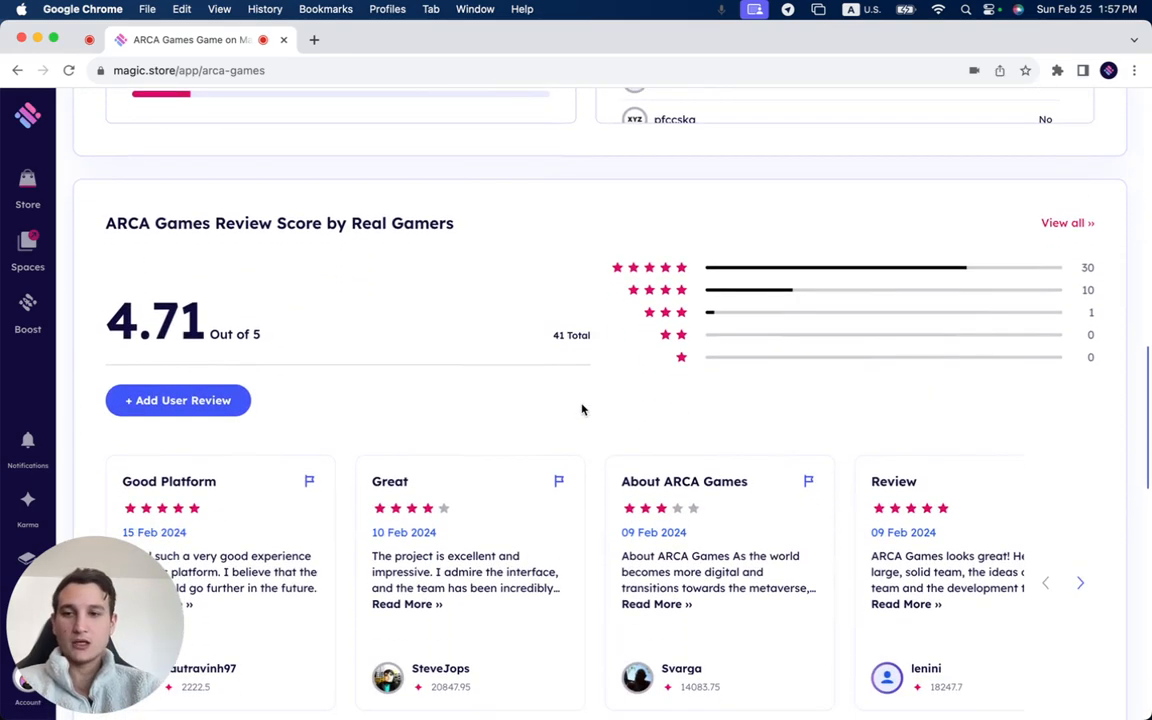
scroll(down, 3)
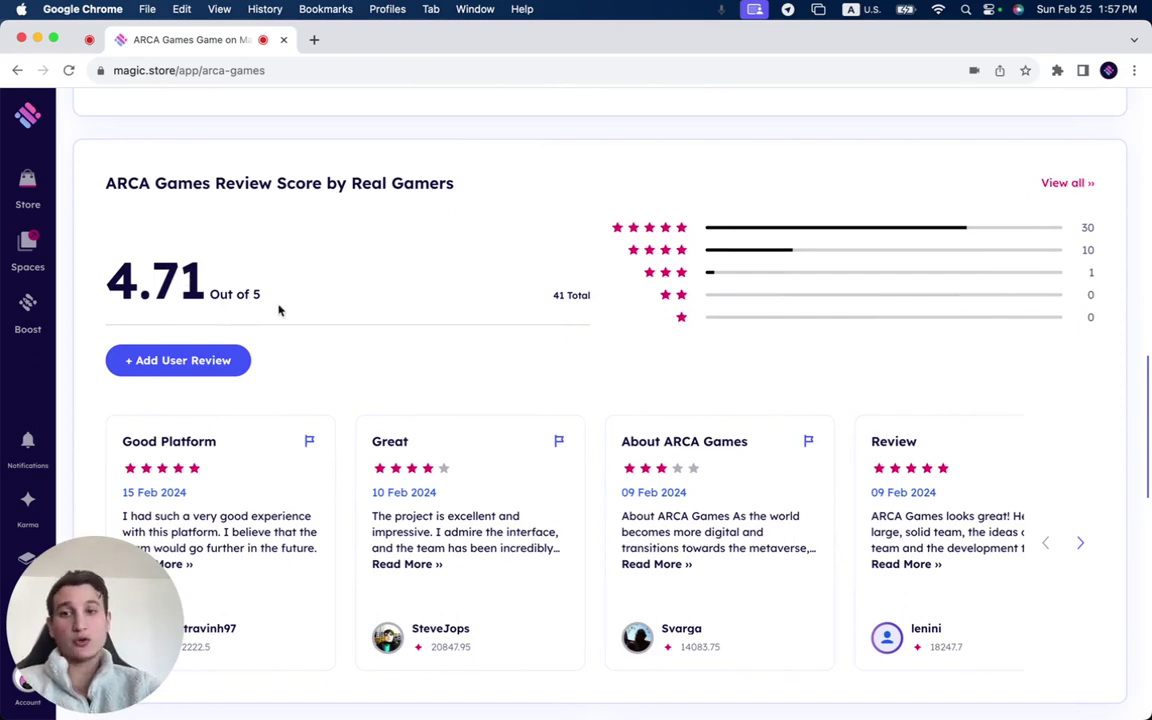
scroll(down, 3)
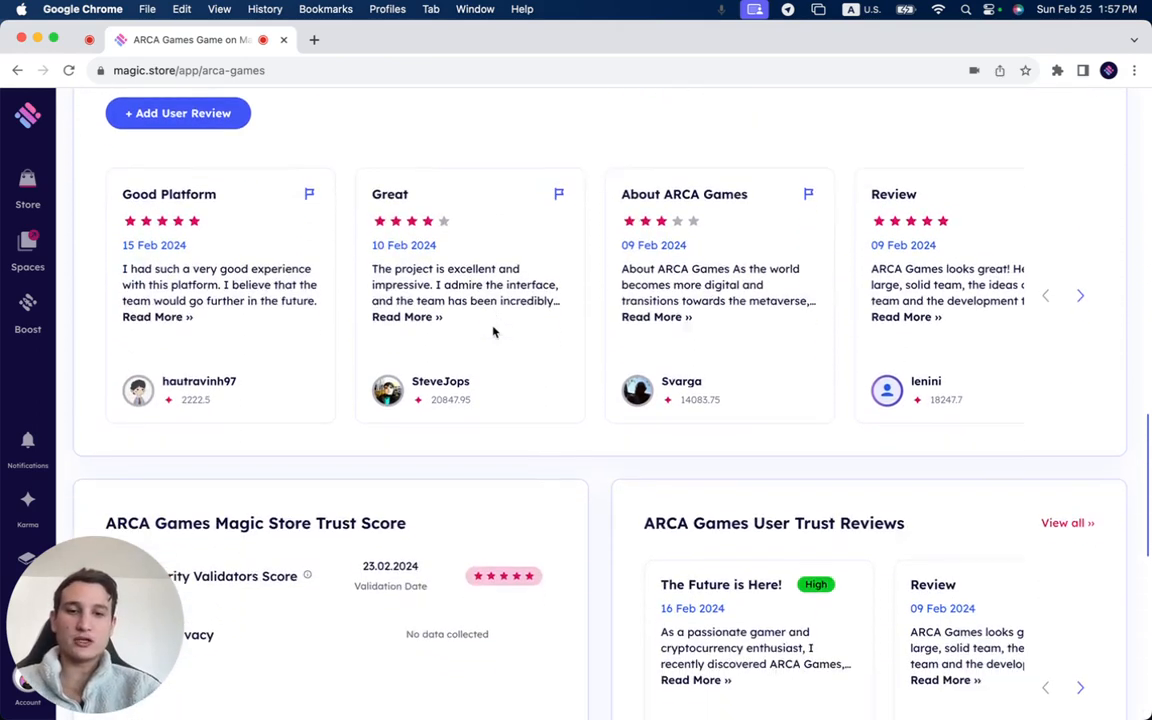
scroll(down, 3)
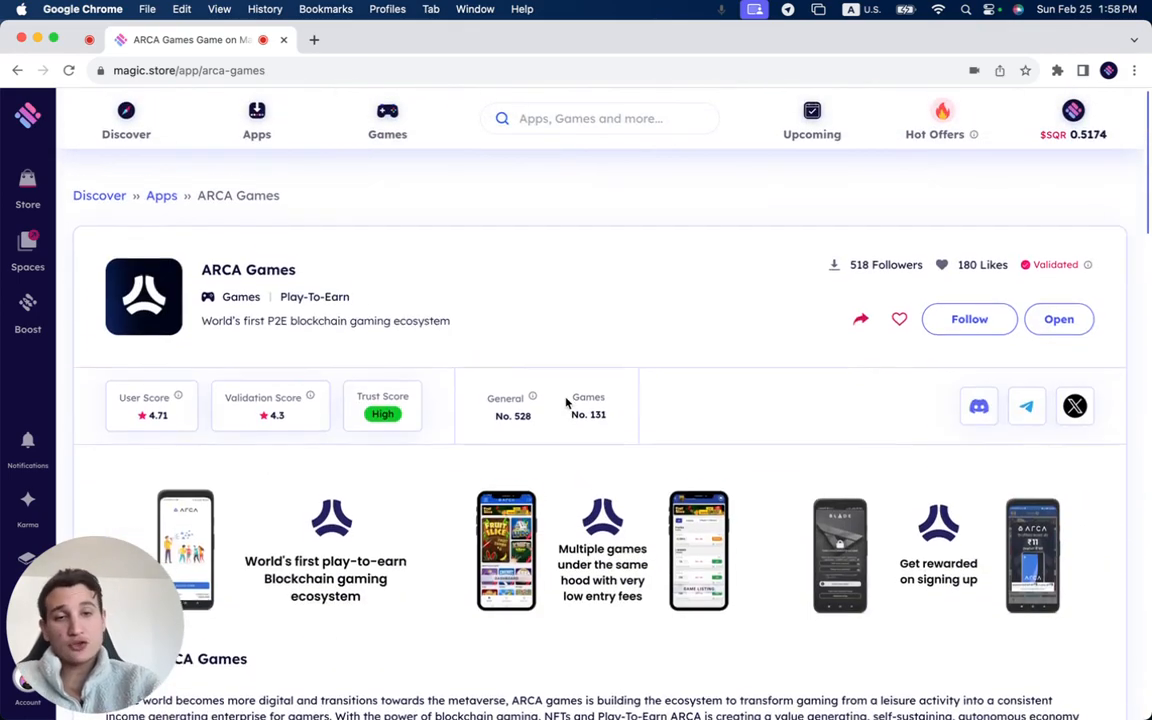
scroll(down, 3)
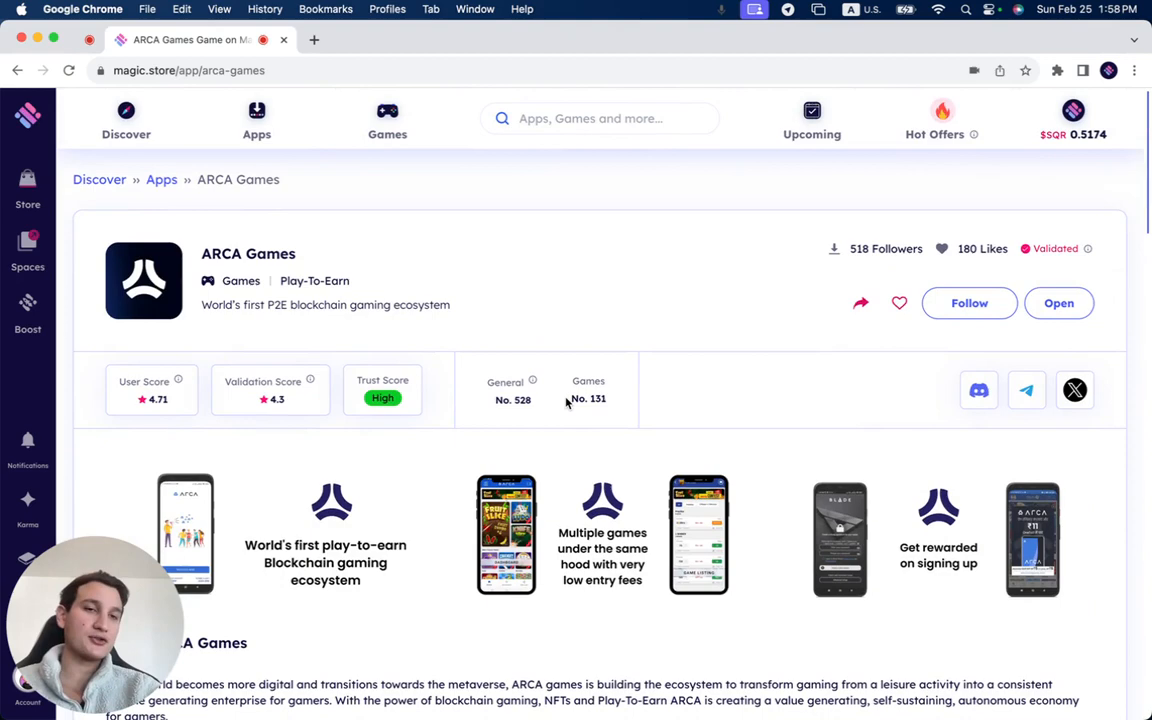
scroll(down, 3)
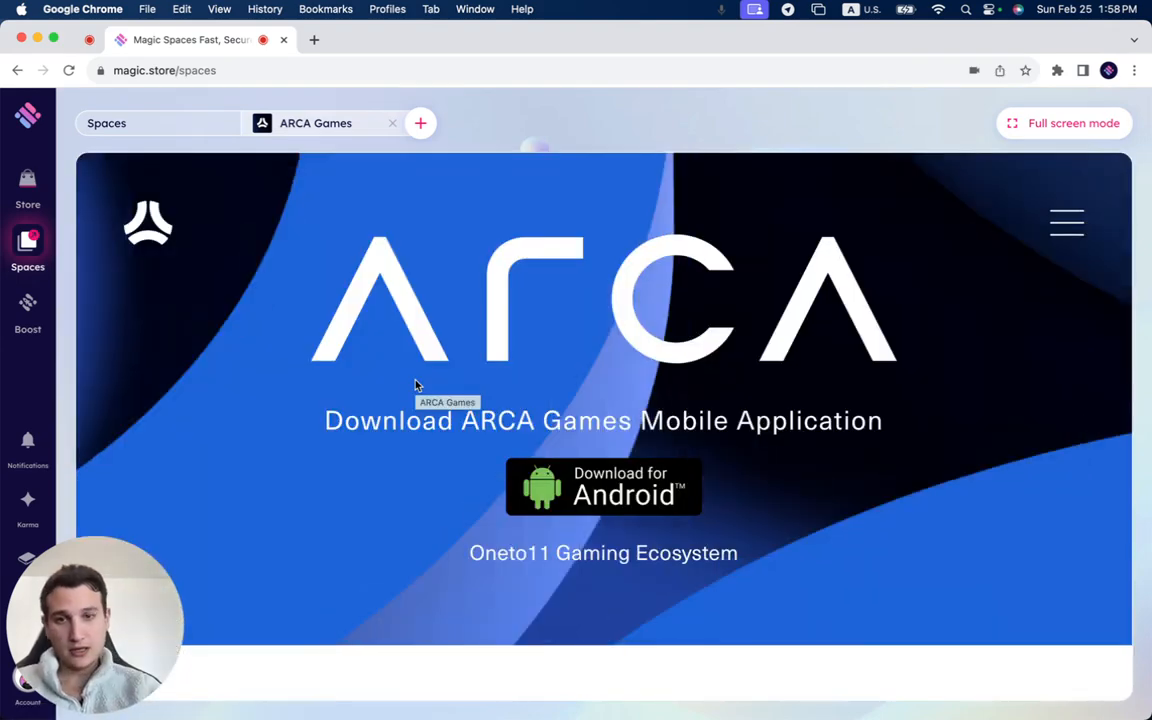
scroll(down, 3)
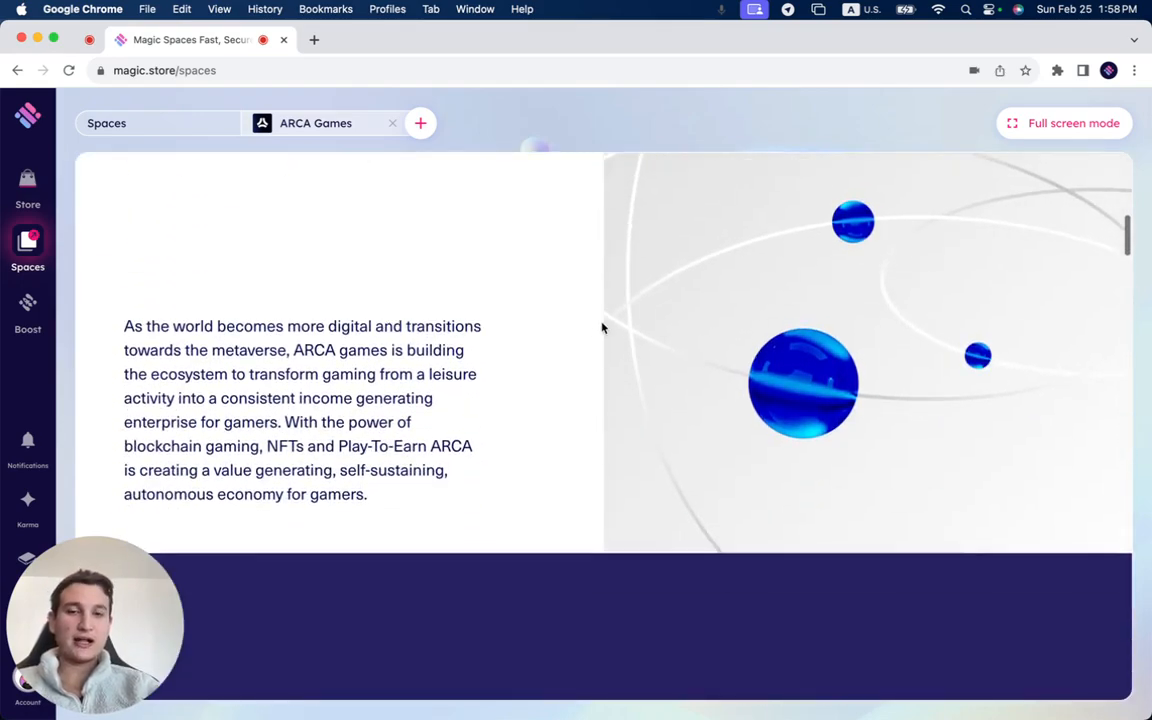
scroll(down, 3)
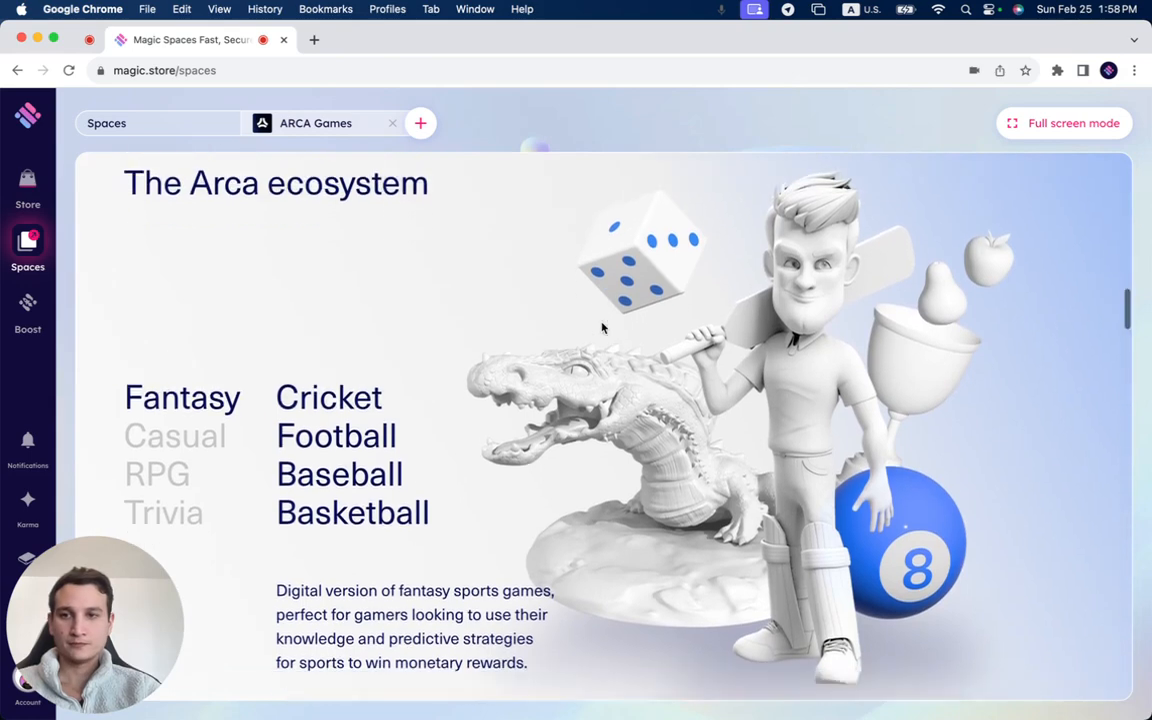
scroll(down, 3)
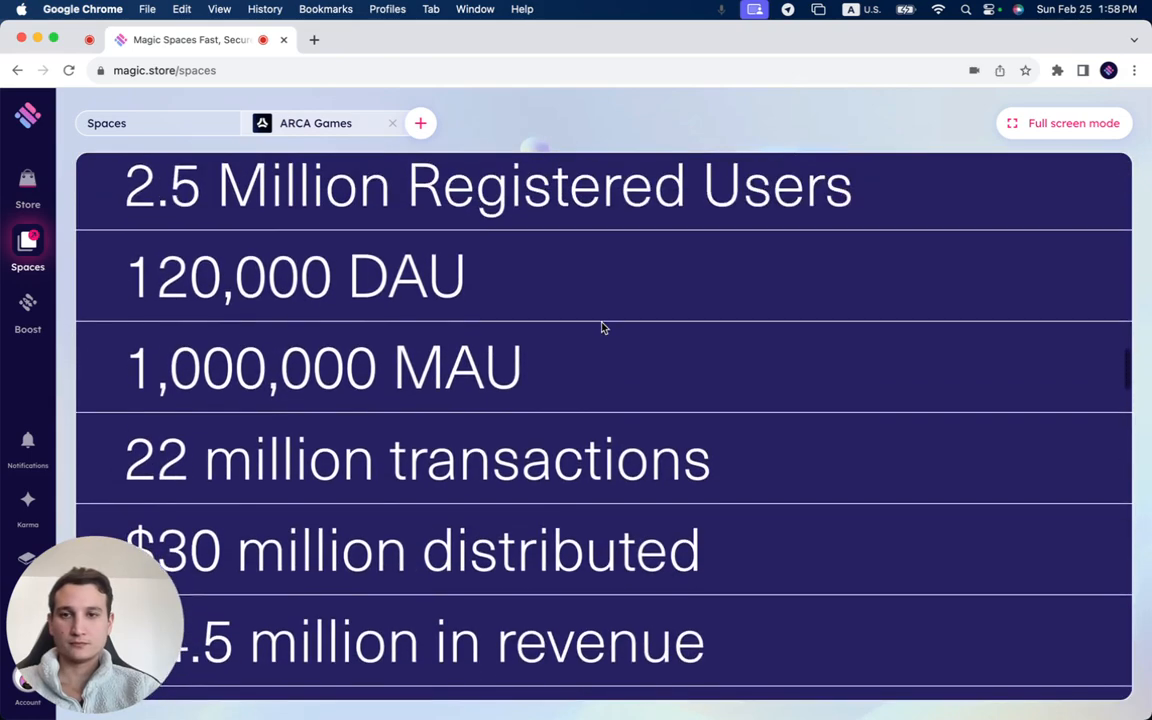
scroll(down, 3)
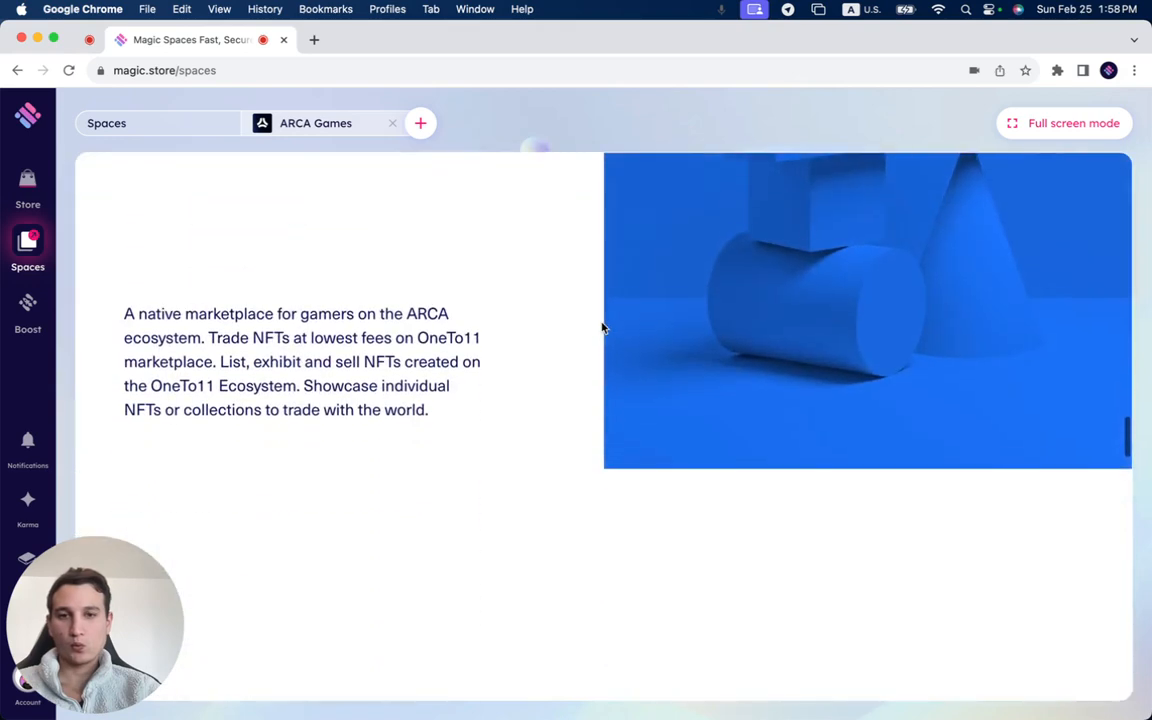
scroll(down, 3)
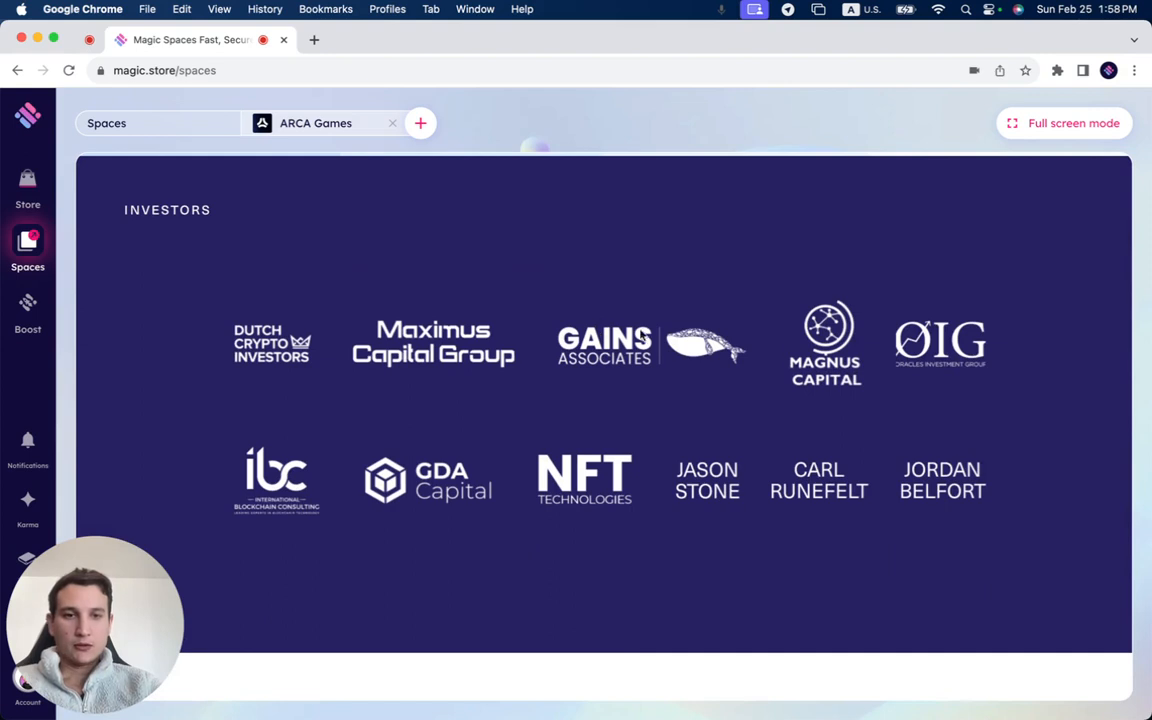
mouse_move(597, 443)
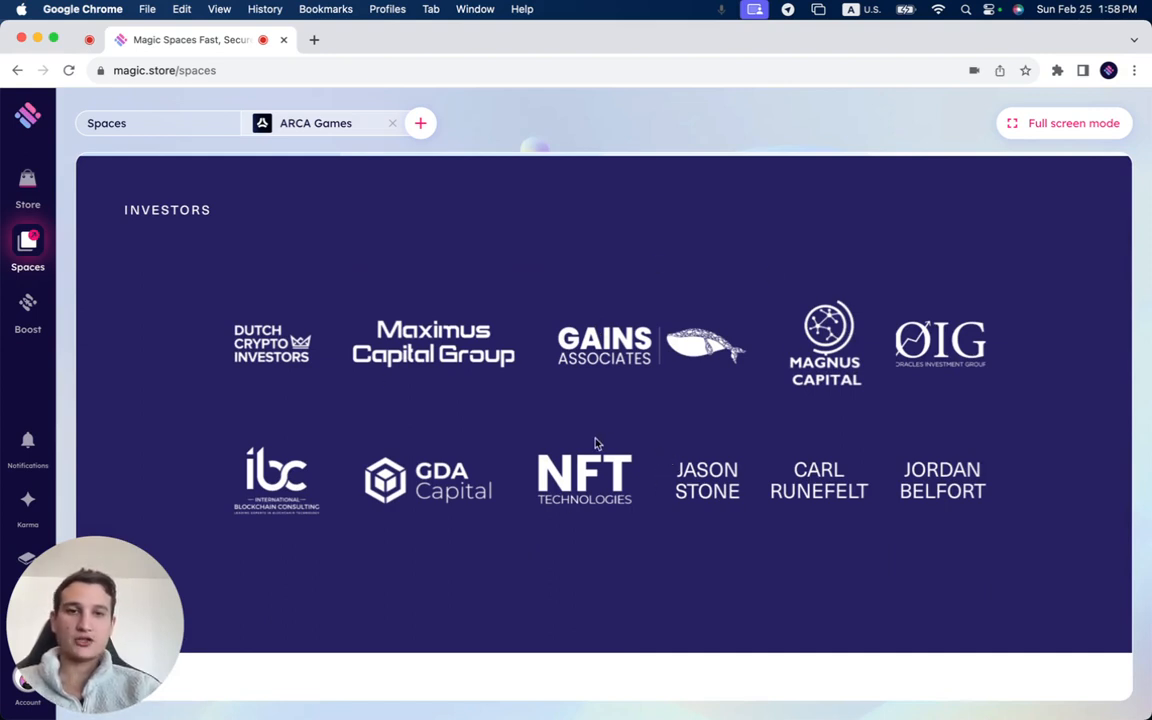
mouse_move(408, 406)
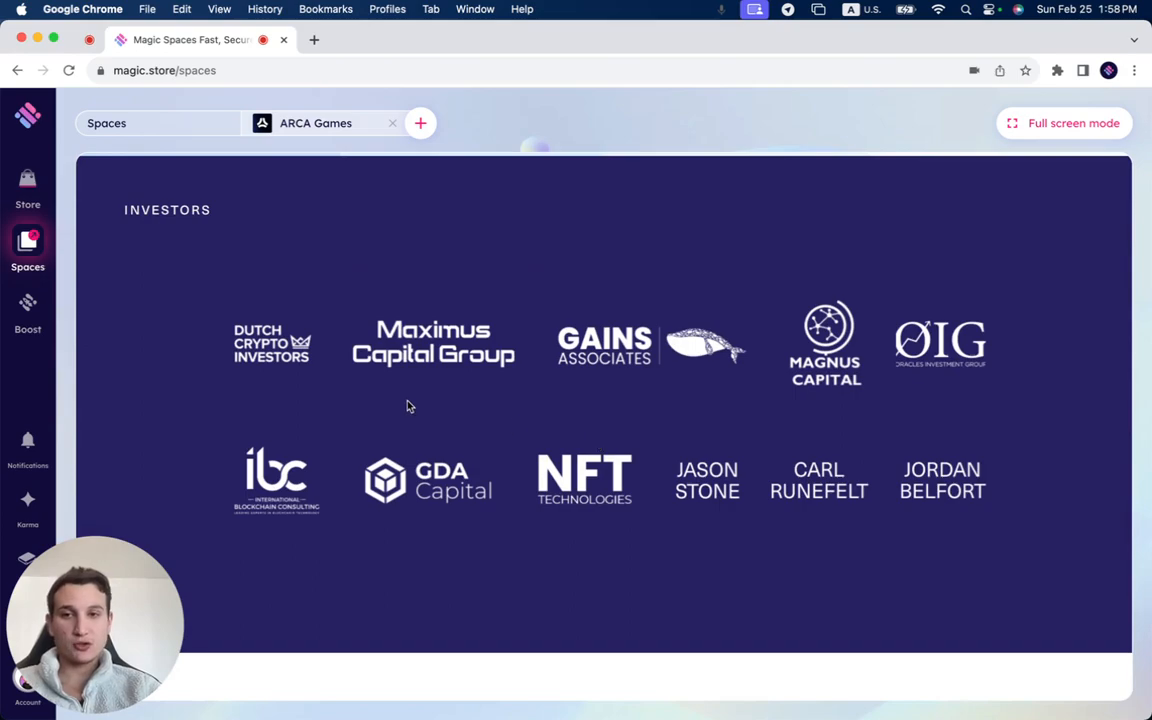
scroll(down, 3)
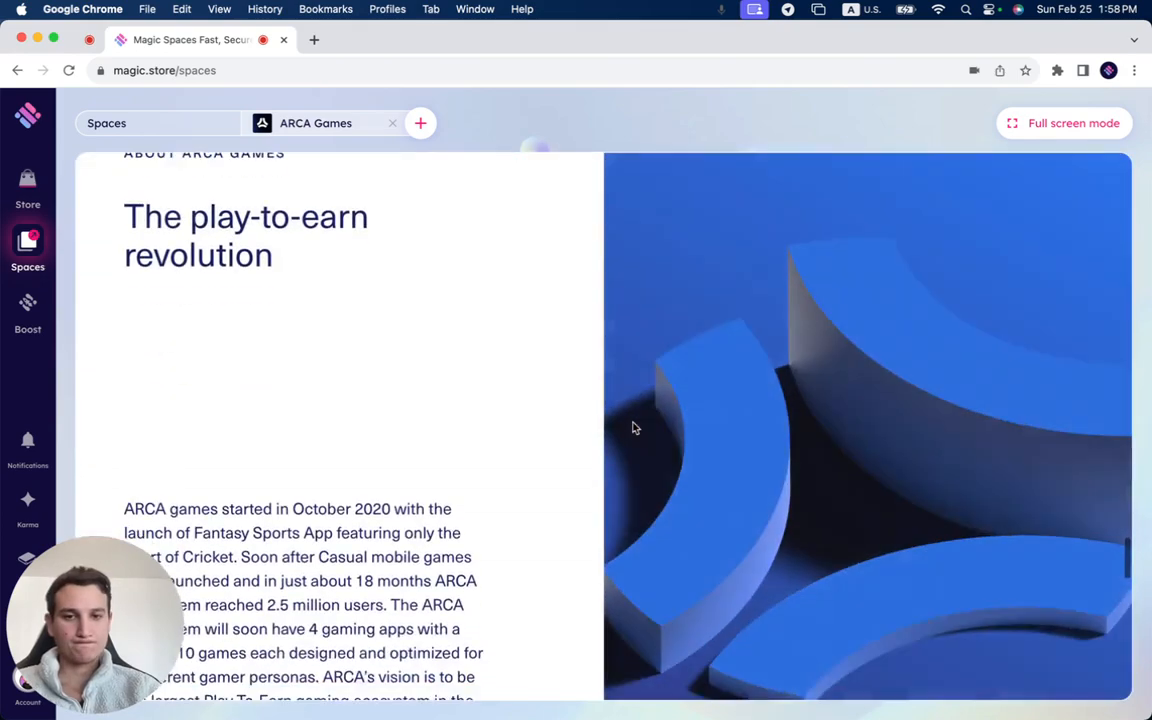
scroll(down, 3)
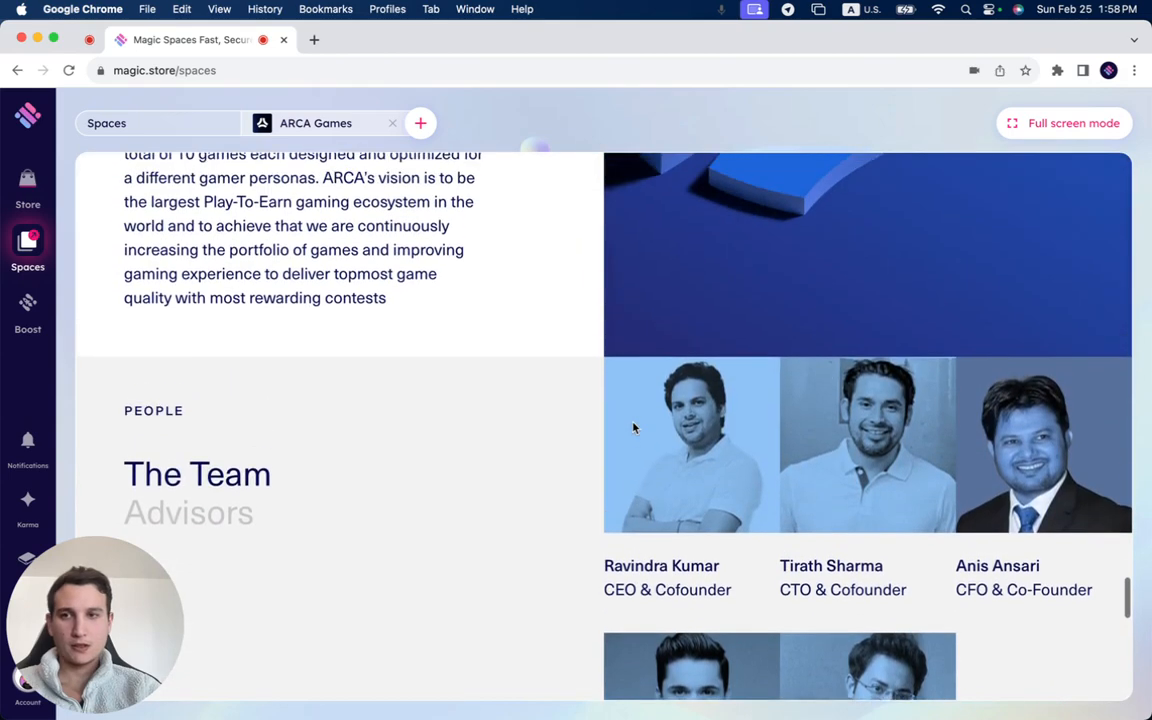
scroll(down, 3)
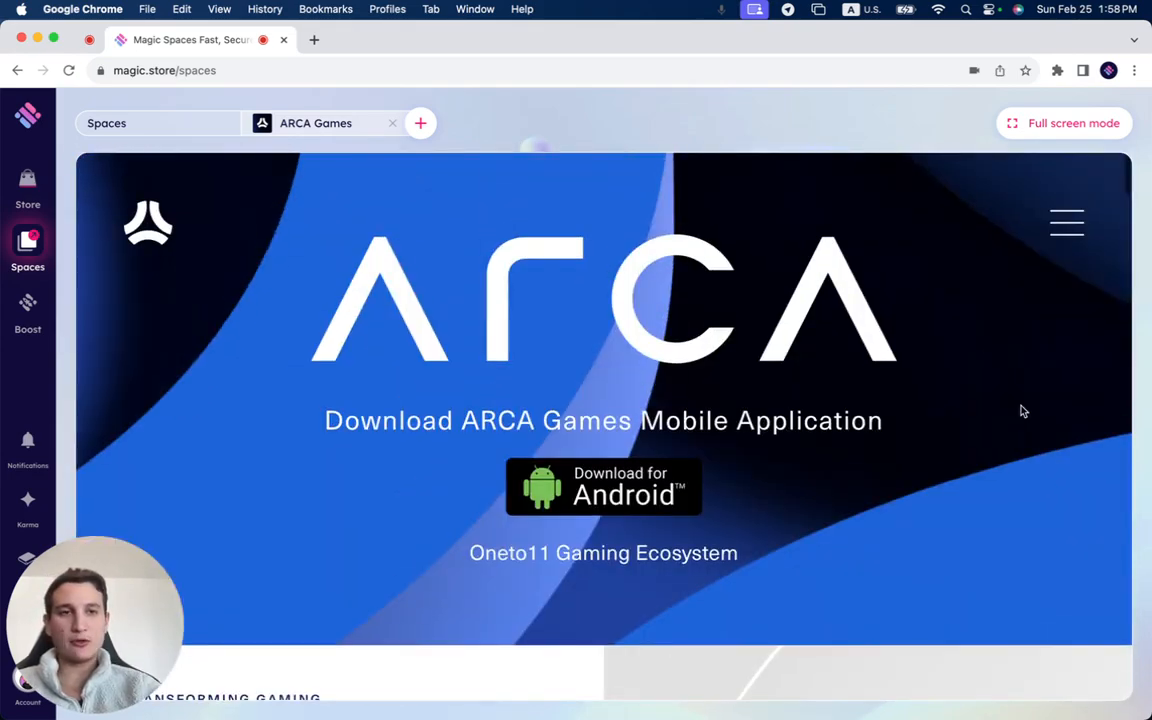
mouse_move(1041, 163)
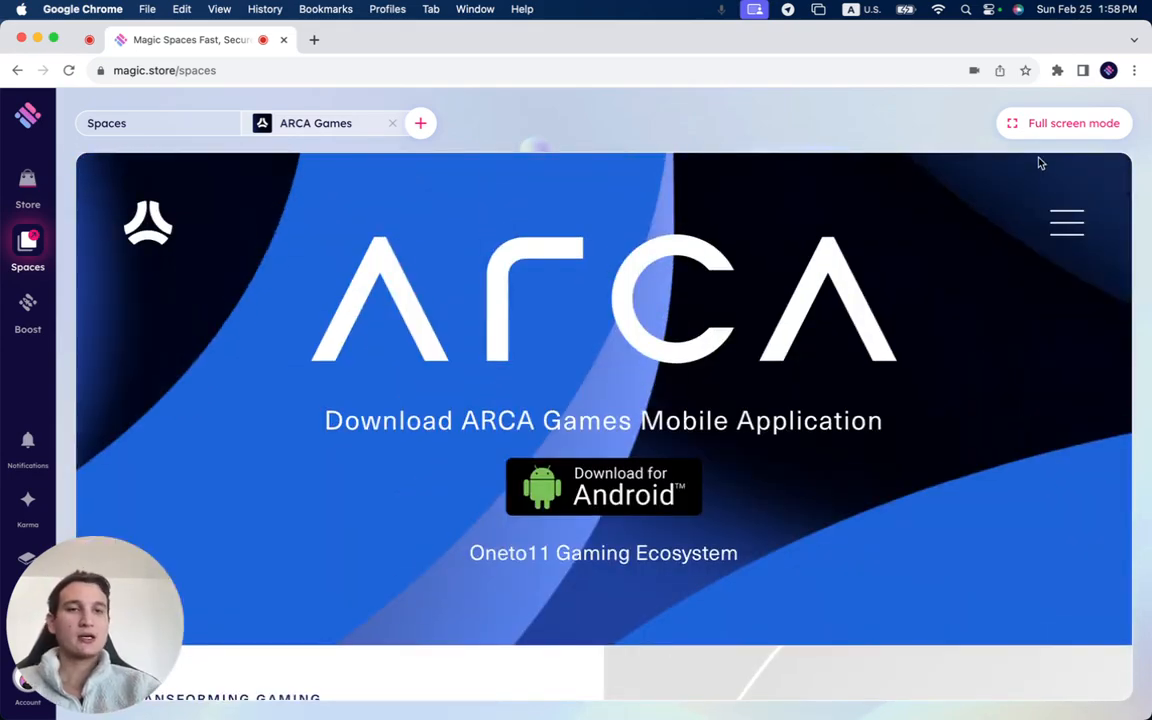
mouse_move(944, 218)
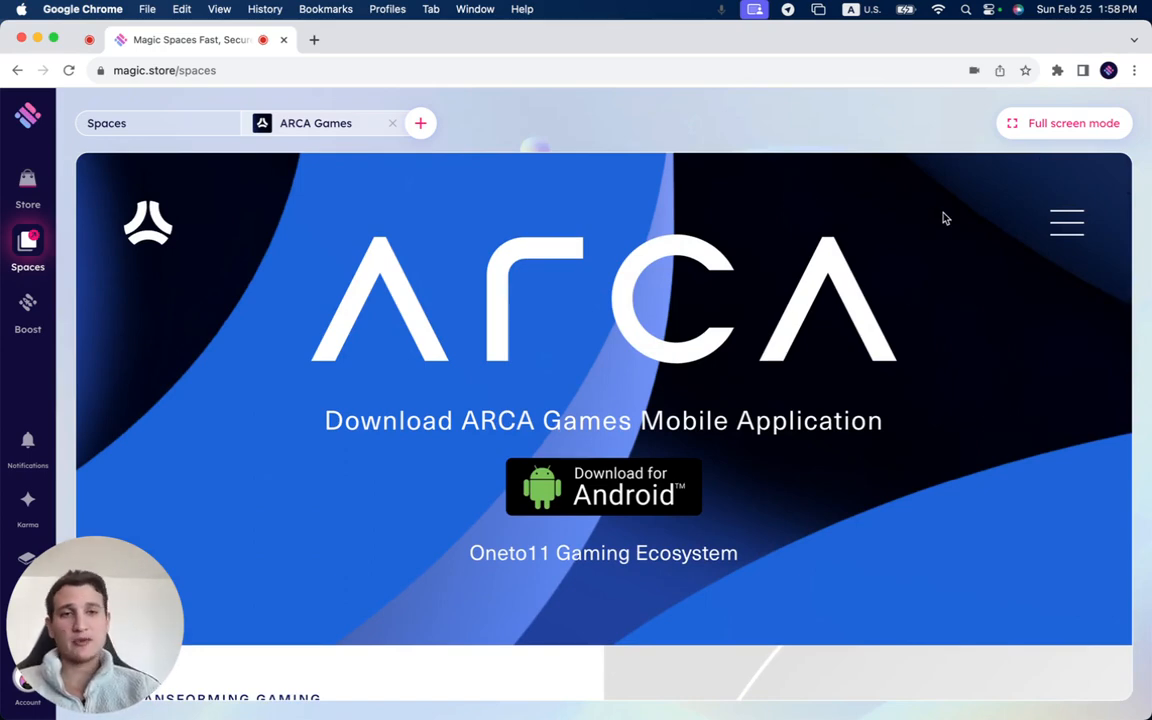
mouse_move(956, 201)
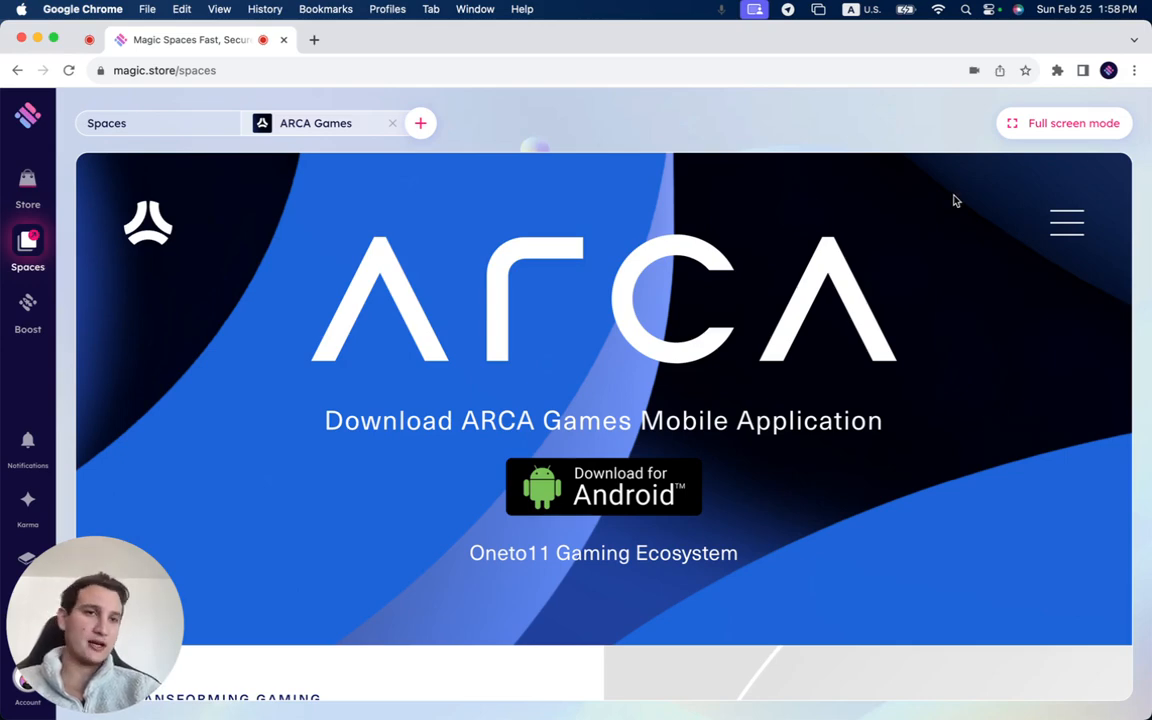